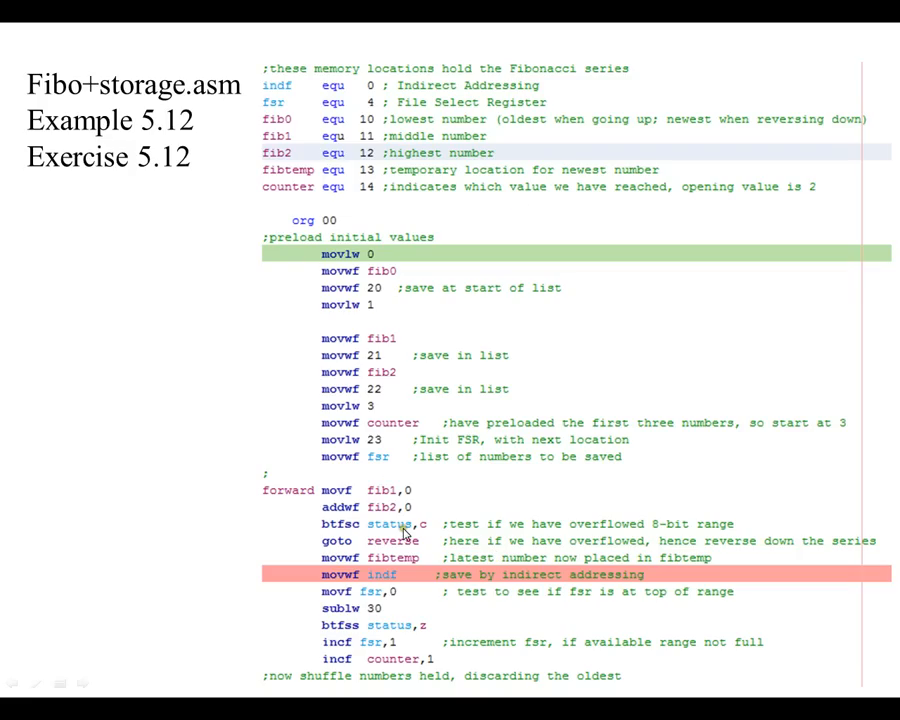
mouse_move(444, 308)
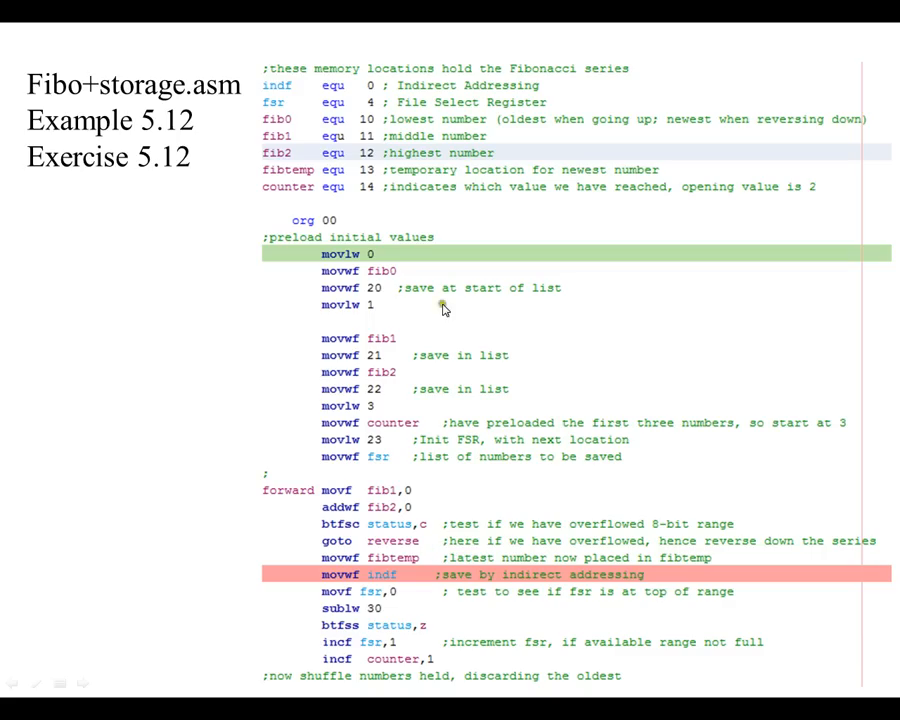
mouse_move(122, 97)
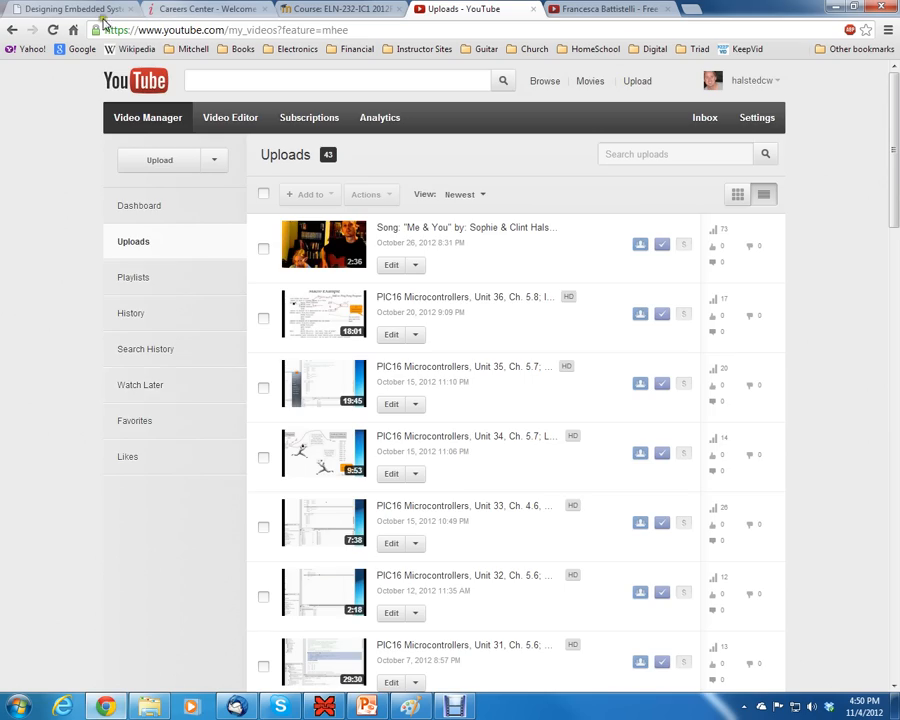
View the Prog Ex 5_3.asm Fibonacci code snip on the book support page, then go back.
left_click(60, 6)
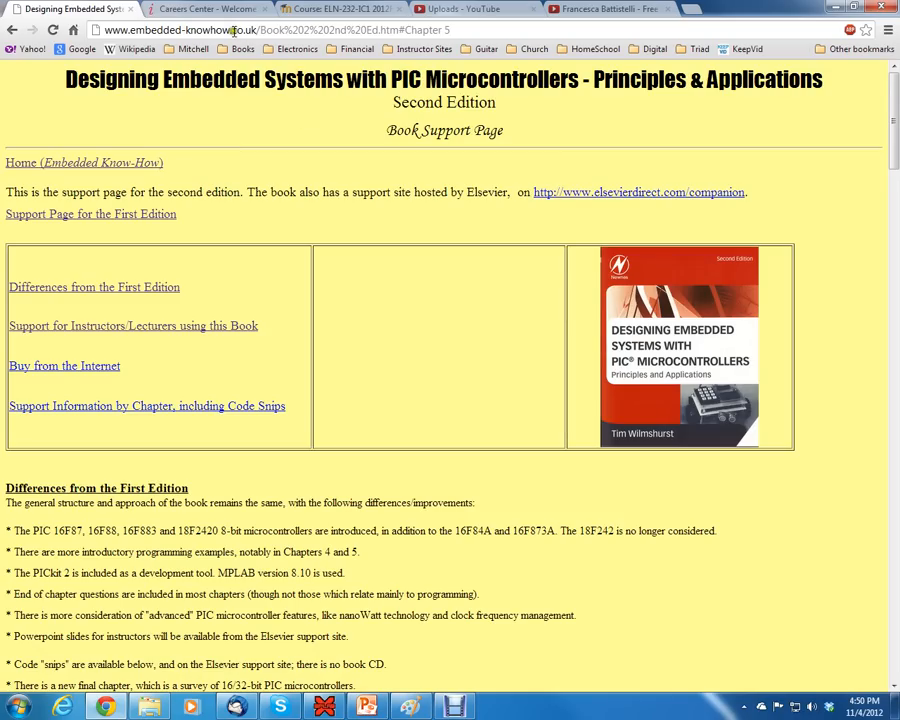
scroll("down", 3)
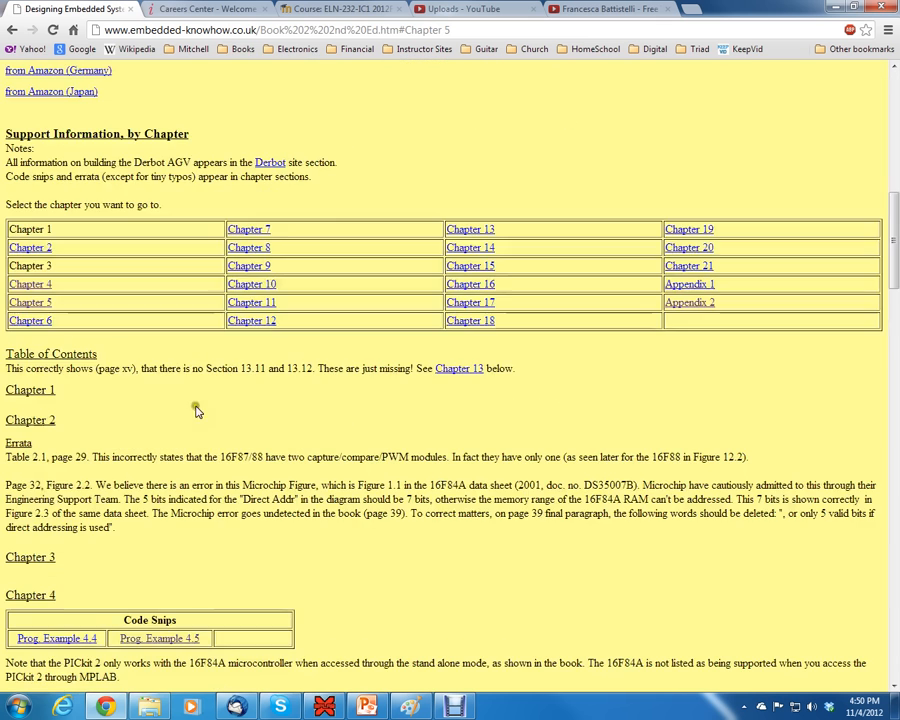
scroll("down", 3)
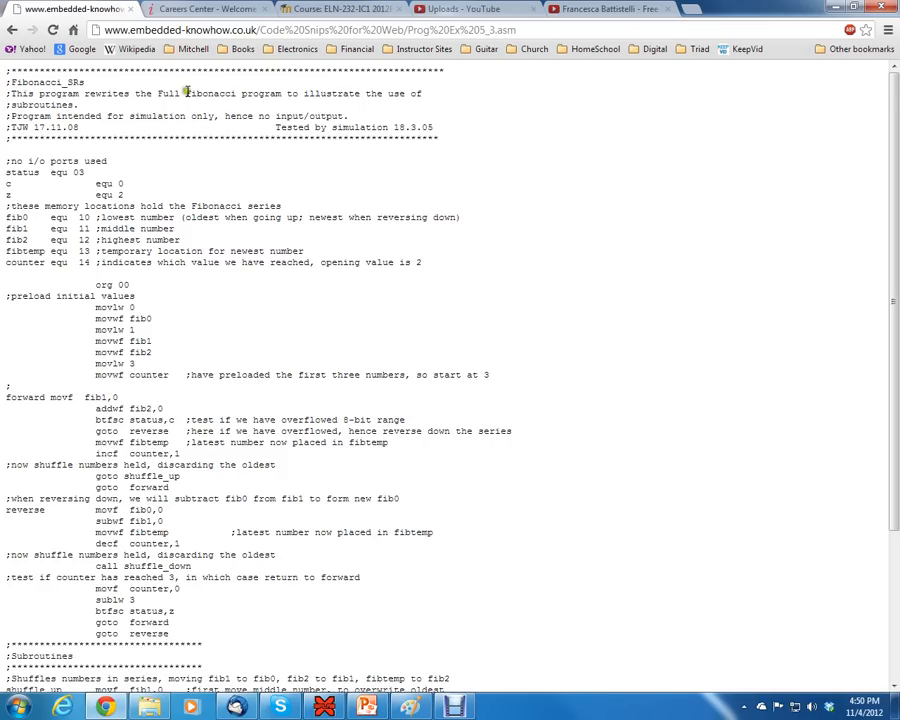
double_click(205, 94)
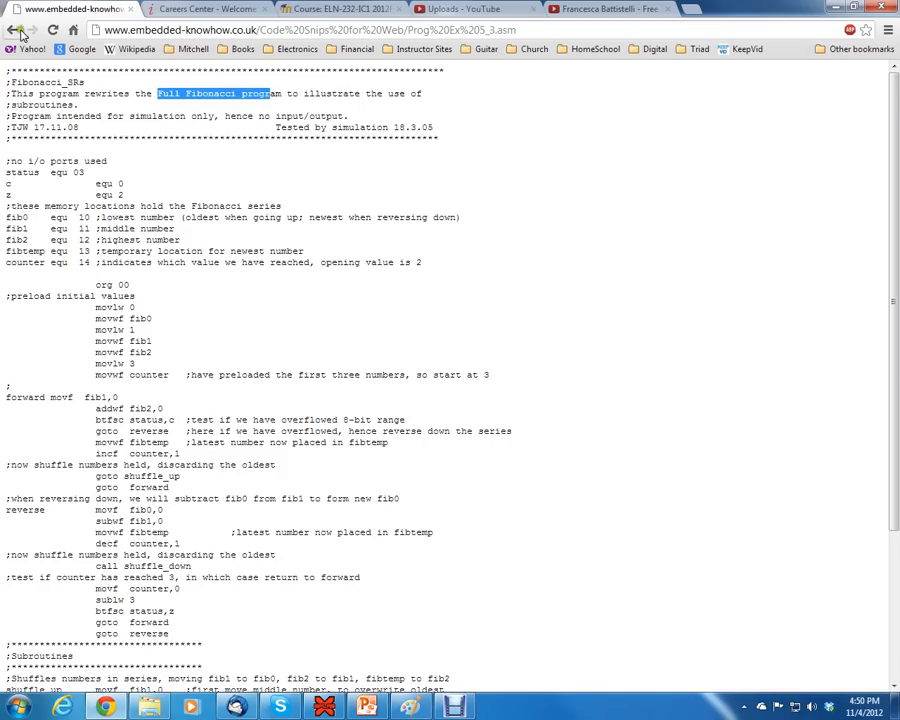
left_click(13, 37)
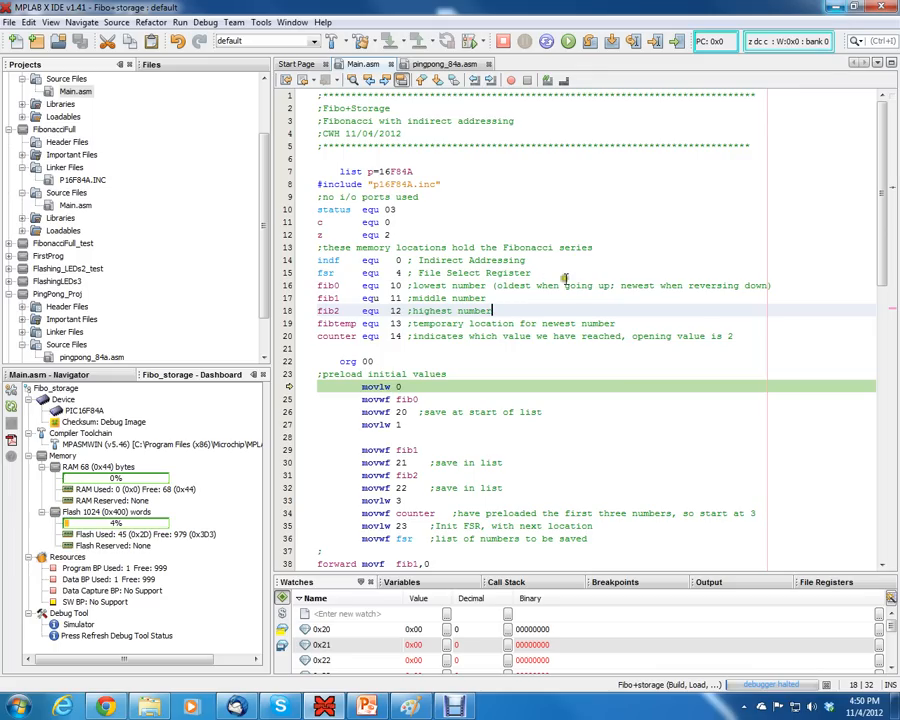
Return to slide 6 showing the Fibo+storage.asm code for Example 5.12.
left_click(531, 272)
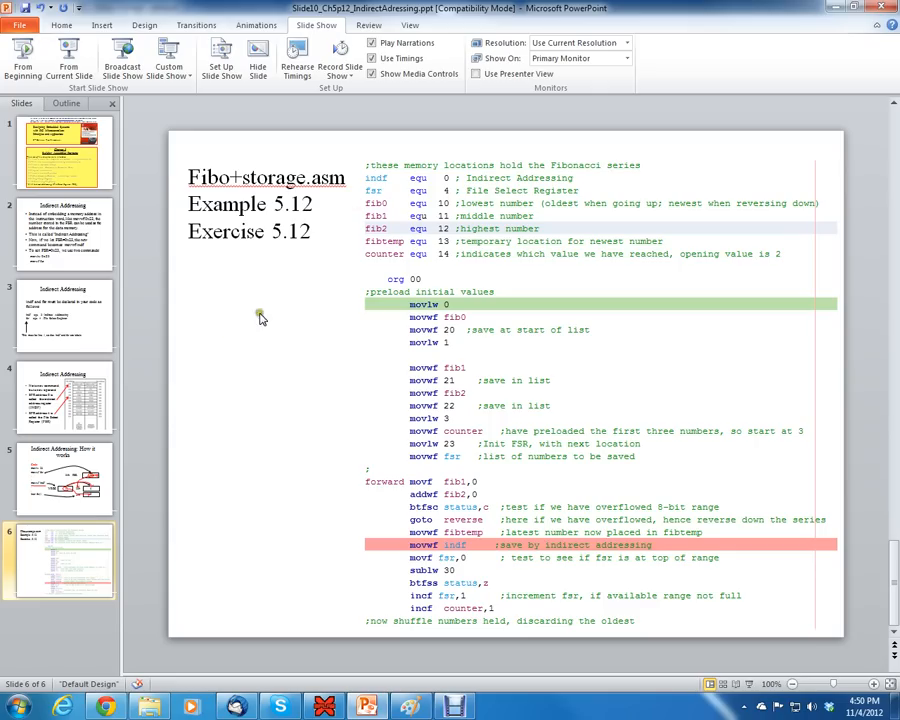
mouse_move(222, 396)
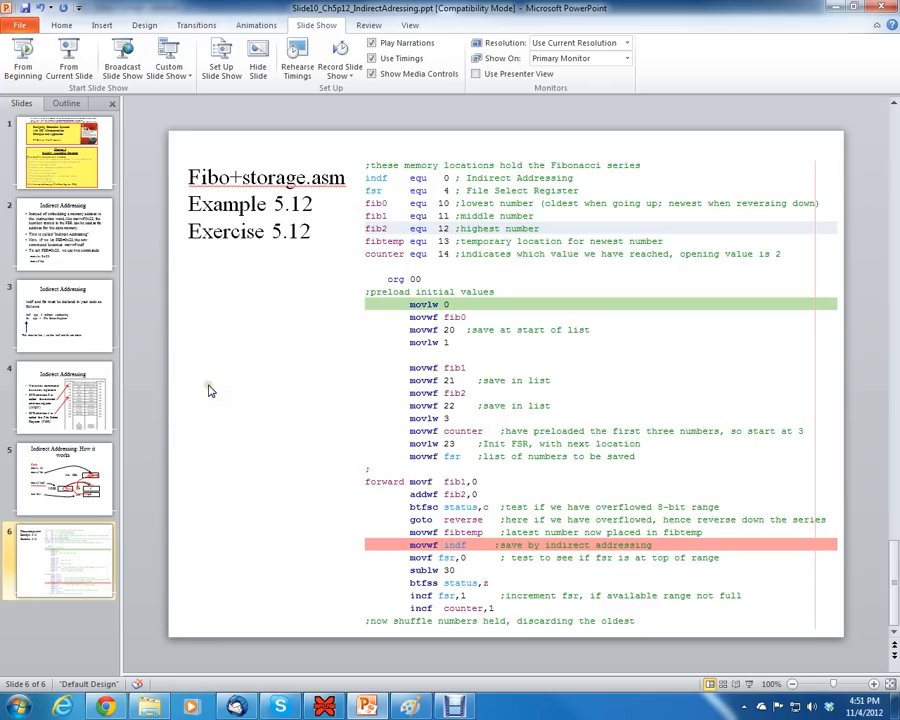
mouse_move(204, 408)
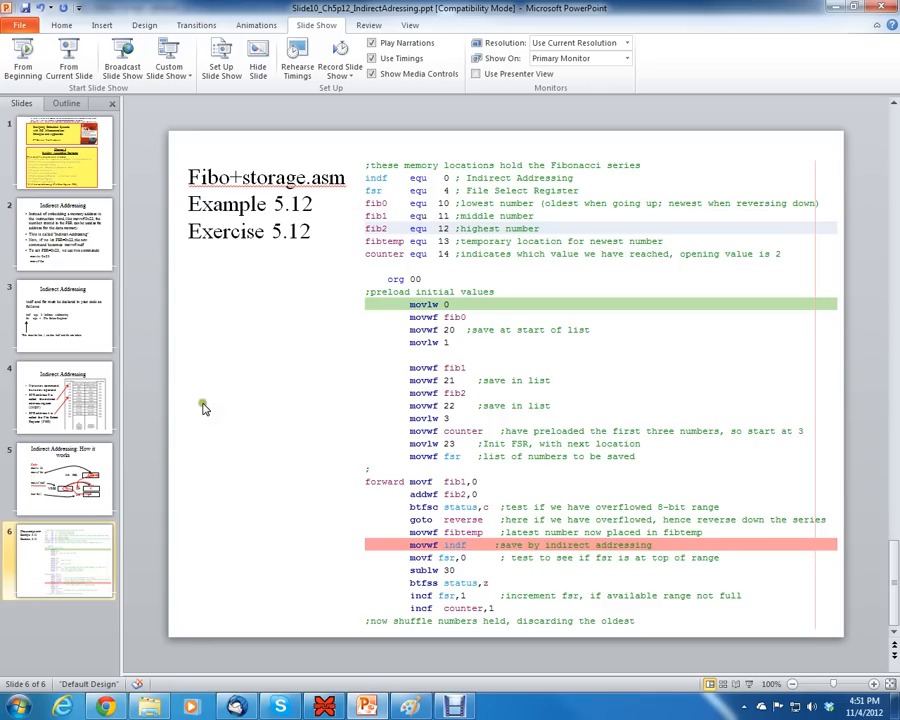
mouse_move(210, 410)
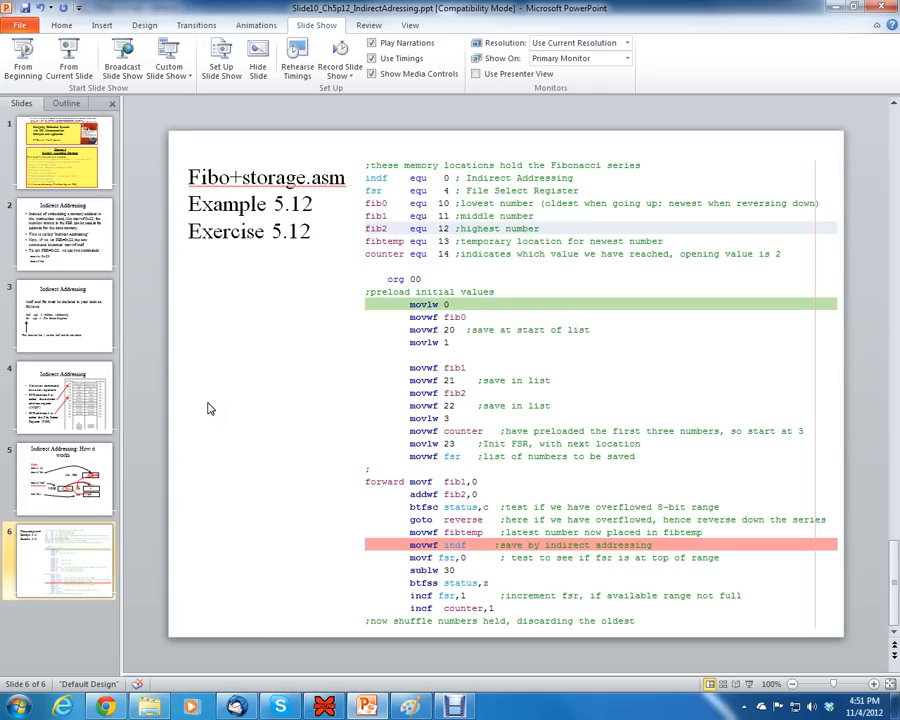
mouse_move(392, 341)
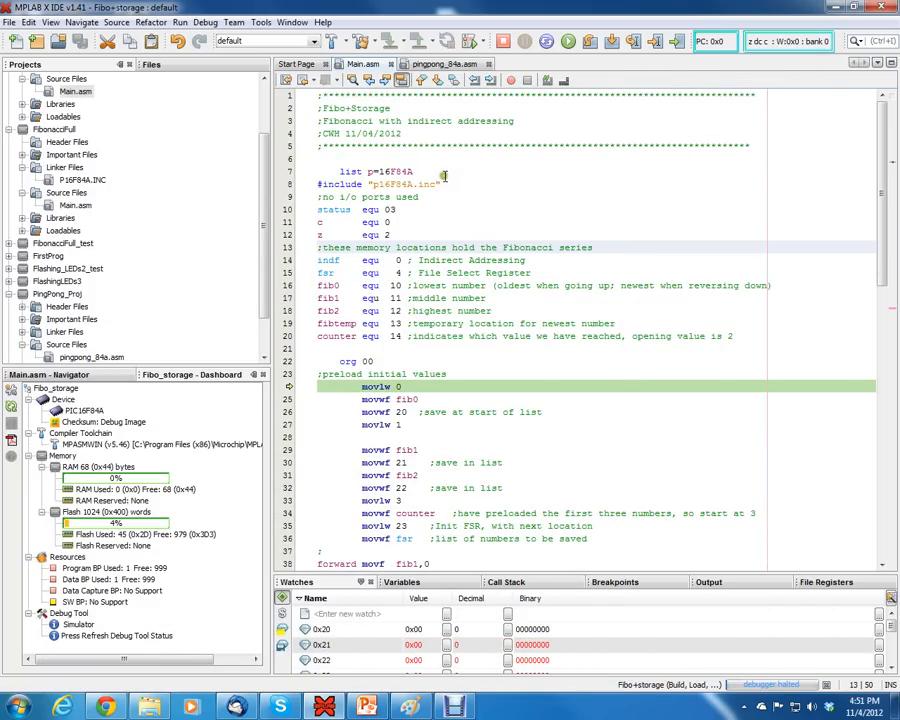
left_click(398, 171)
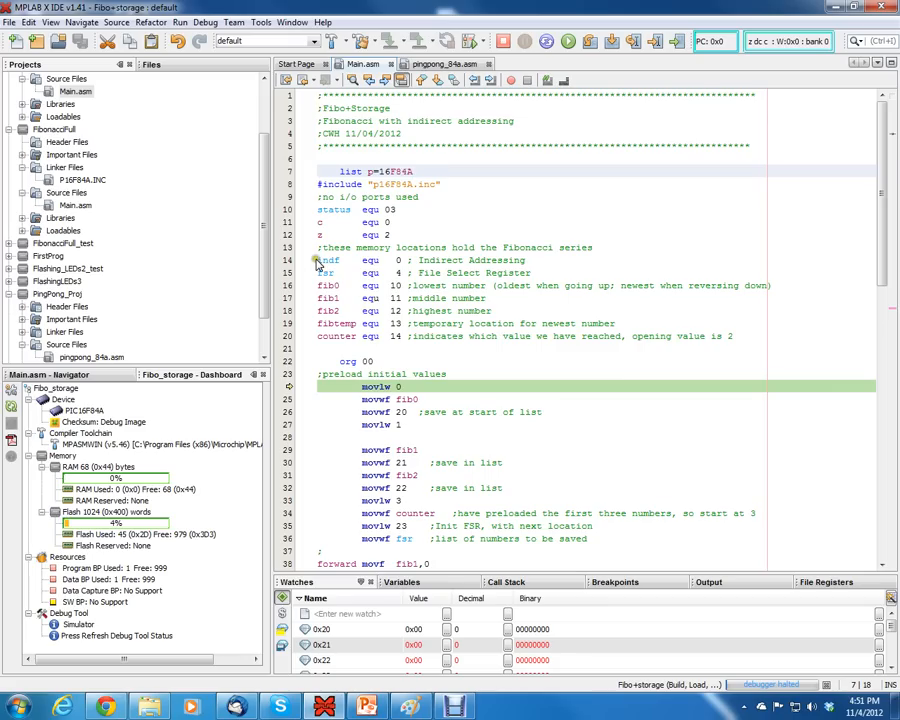
left_click_drag(318, 260, 548, 273)
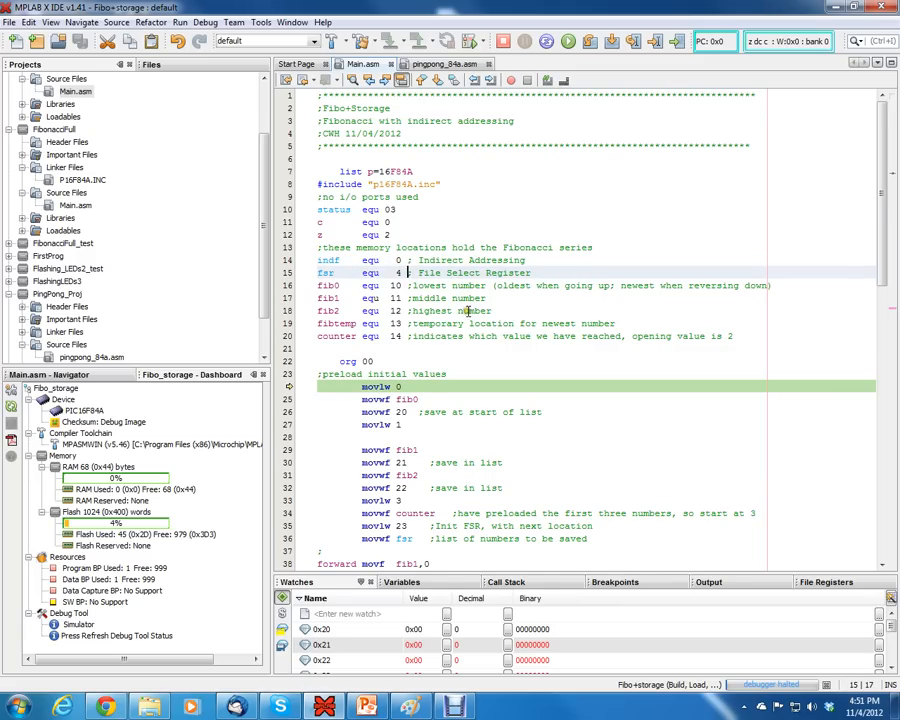
scroll("down", 3)
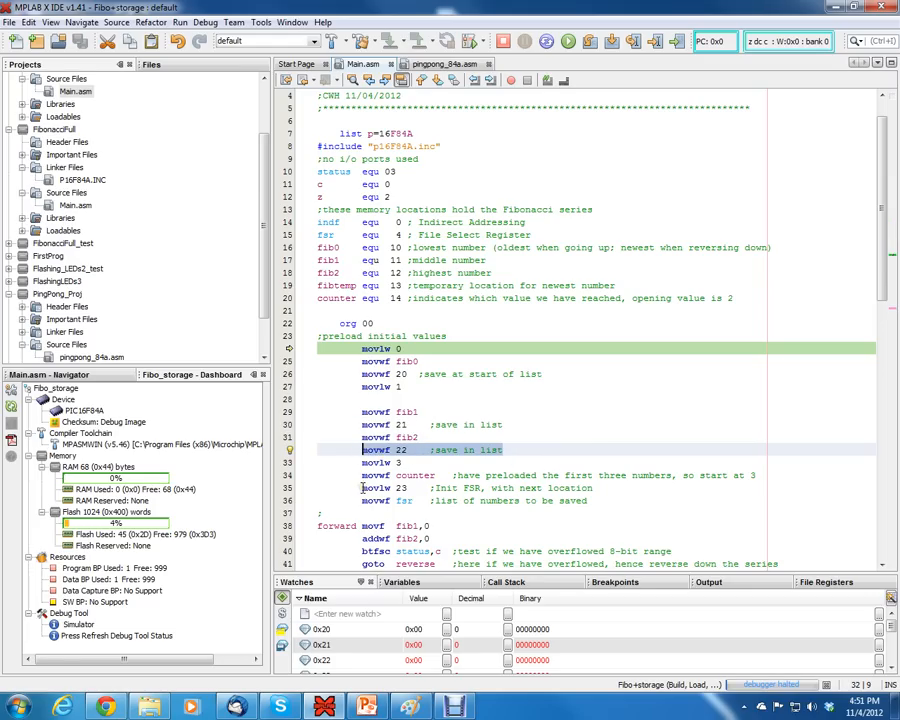
left_click(590, 501)
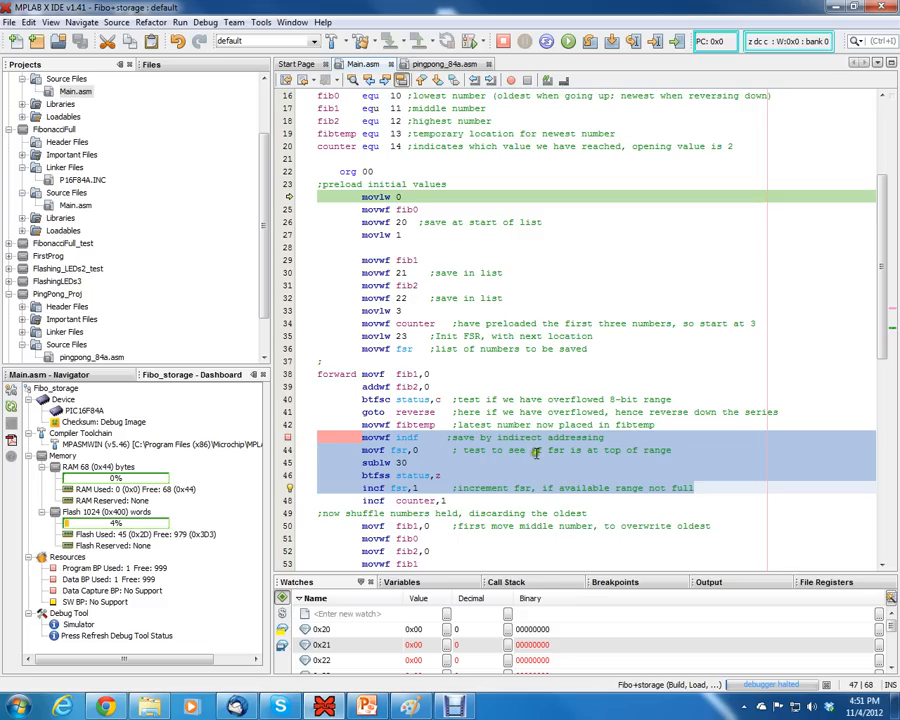
mouse_move(512, 477)
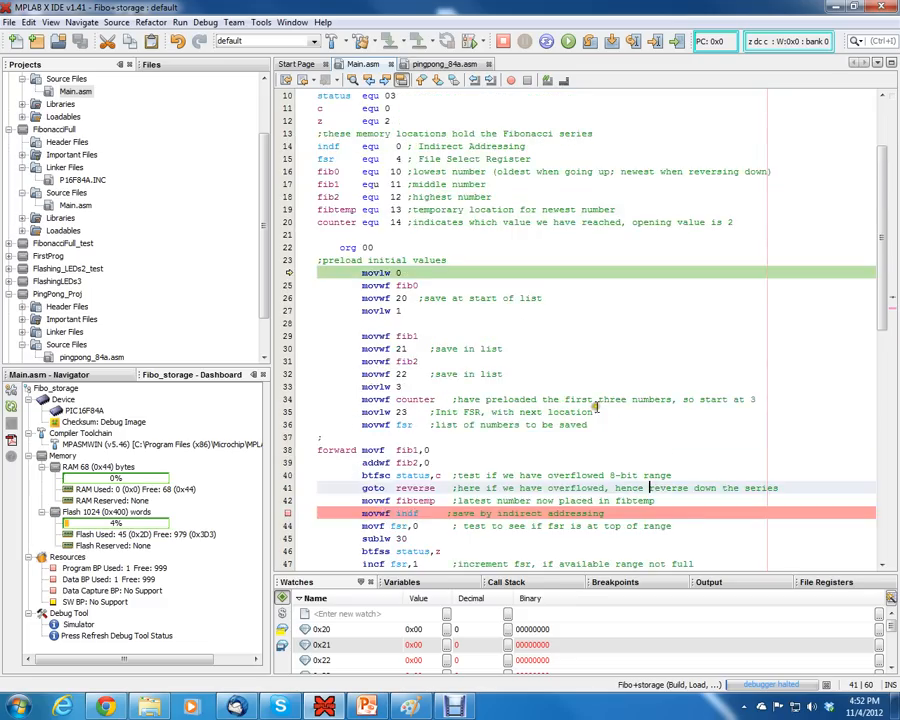
Close Project Properties without changes after scrolling up the view.
scroll("up", 3)
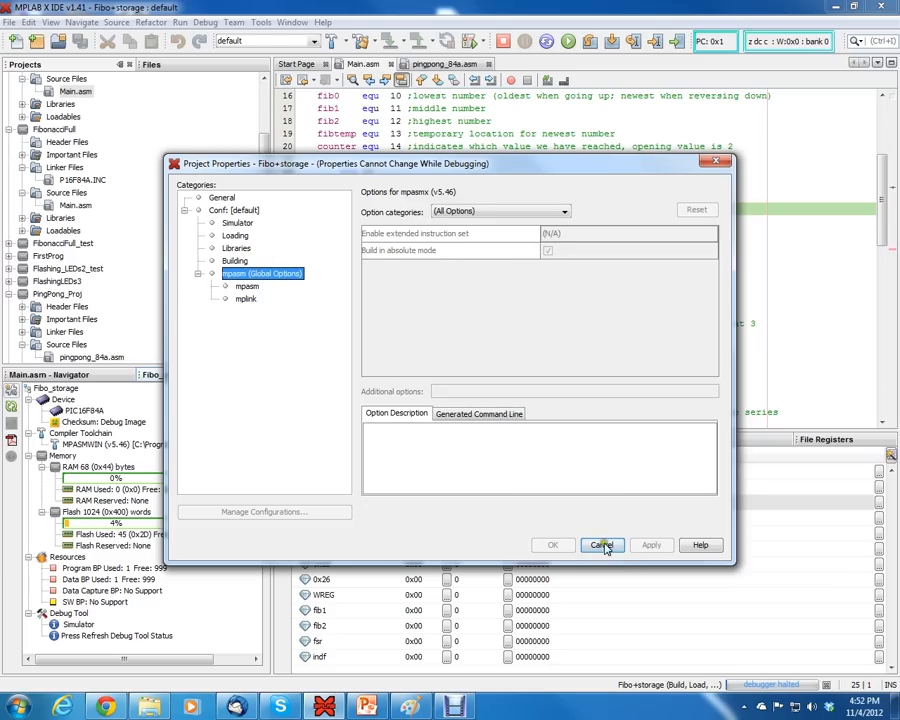
left_click(601, 545)
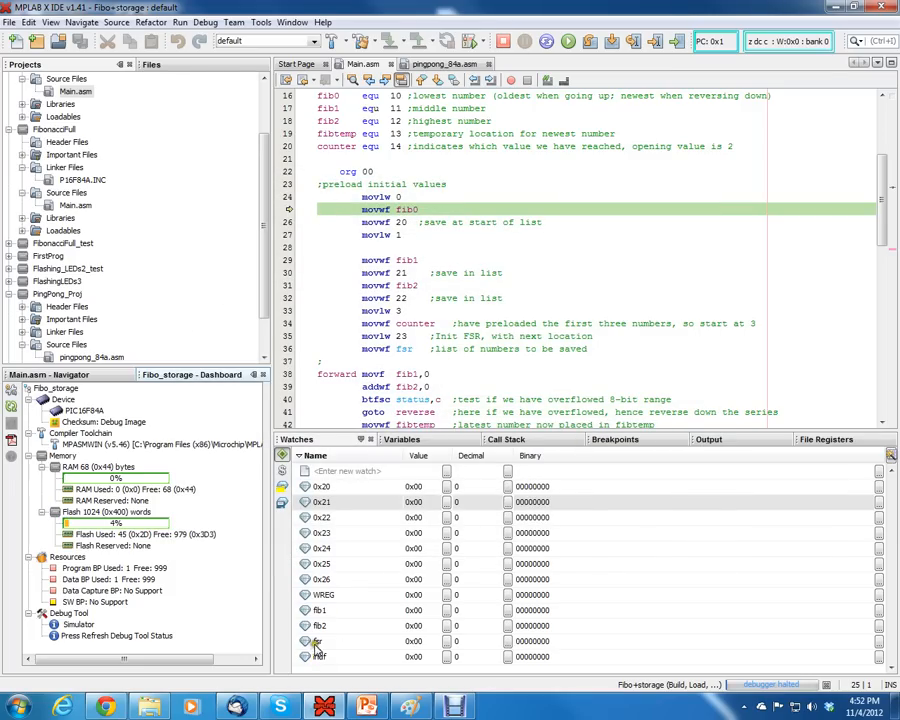
mouse_move(366, 578)
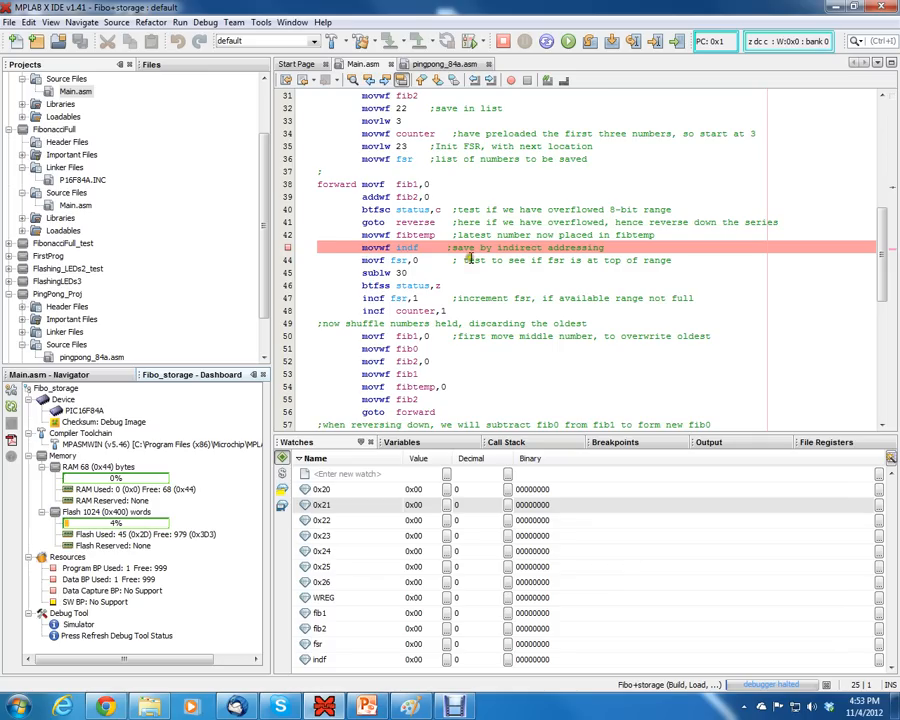
mouse_move(480, 240)
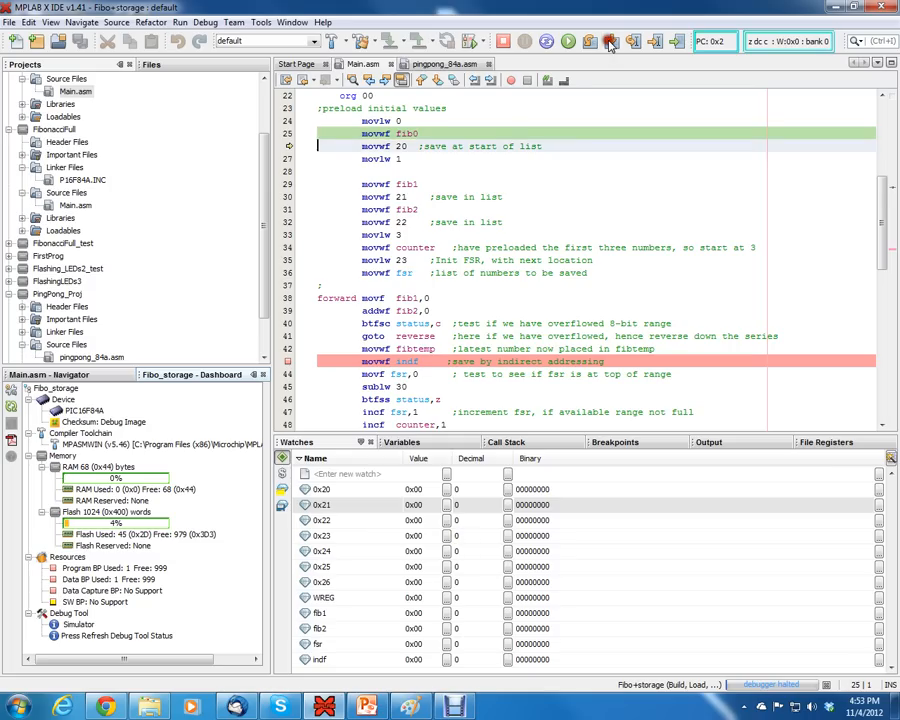
Step through the preload, putting 1 in fib1, 0x21, fib2 and 0x22, and 0x23 in W.
left_click(607, 42)
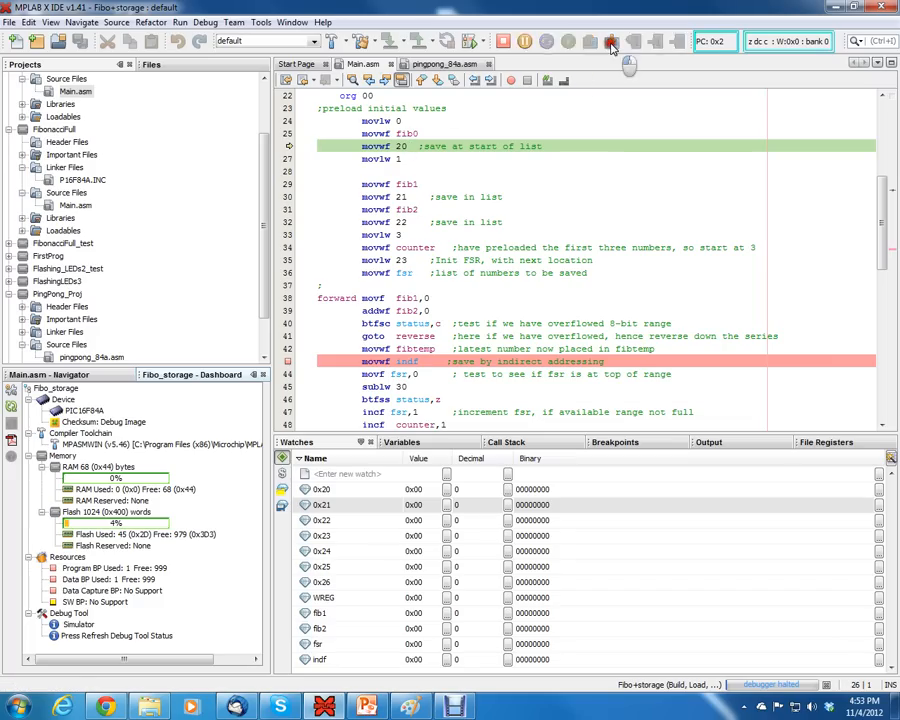
left_click(605, 44)
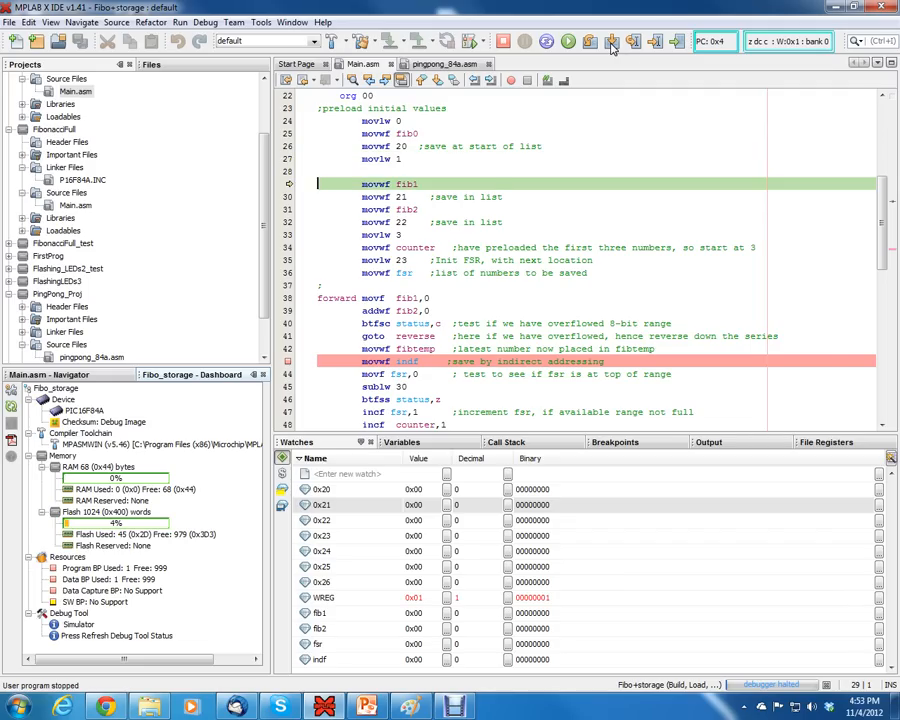
left_click(613, 44)
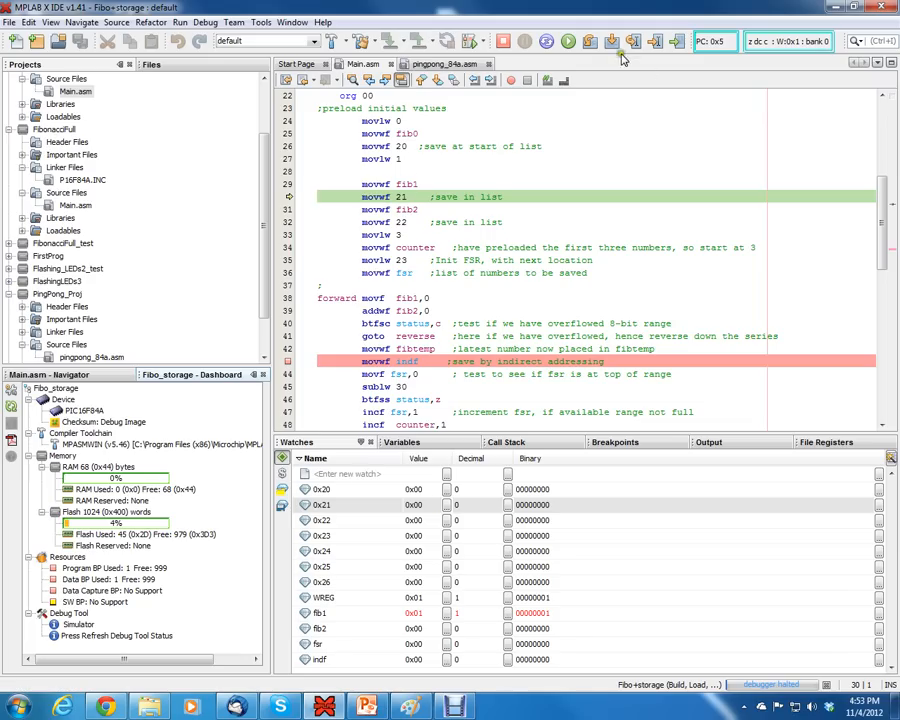
left_click(610, 45)
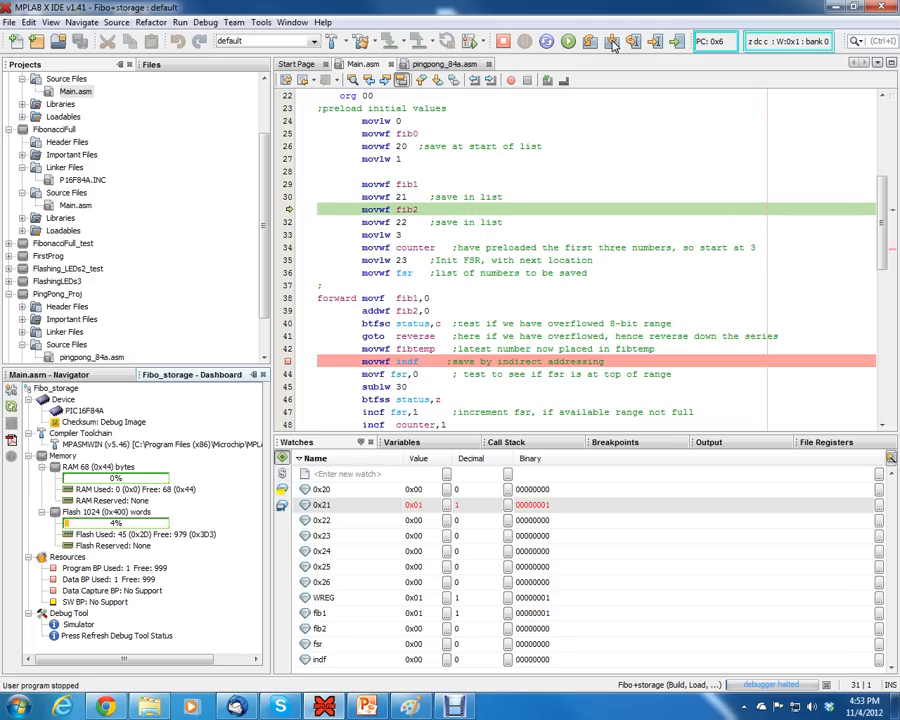
left_click(610, 44)
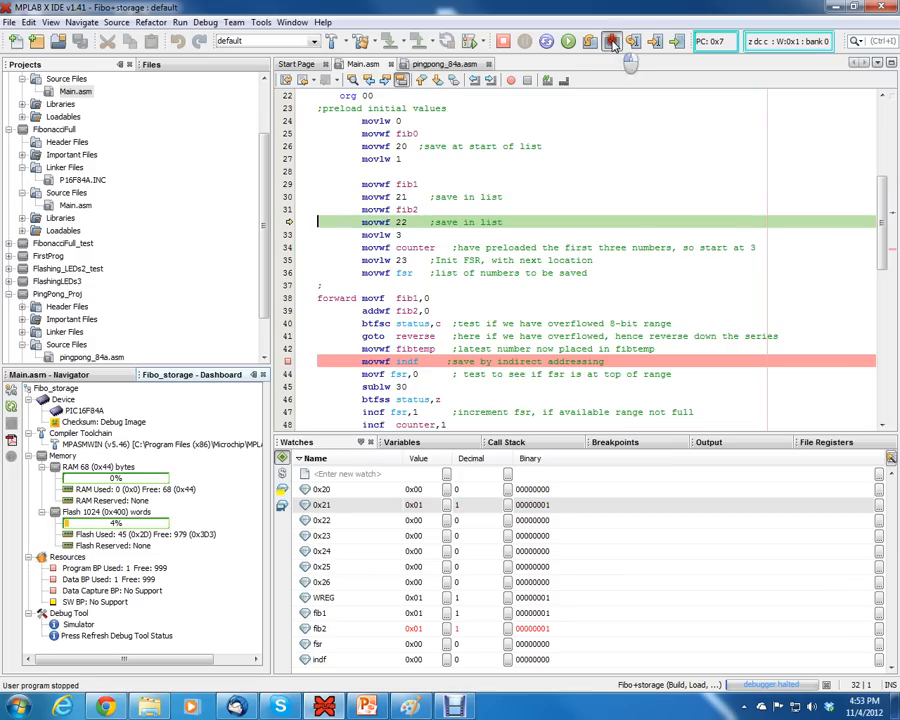
left_click(611, 42)
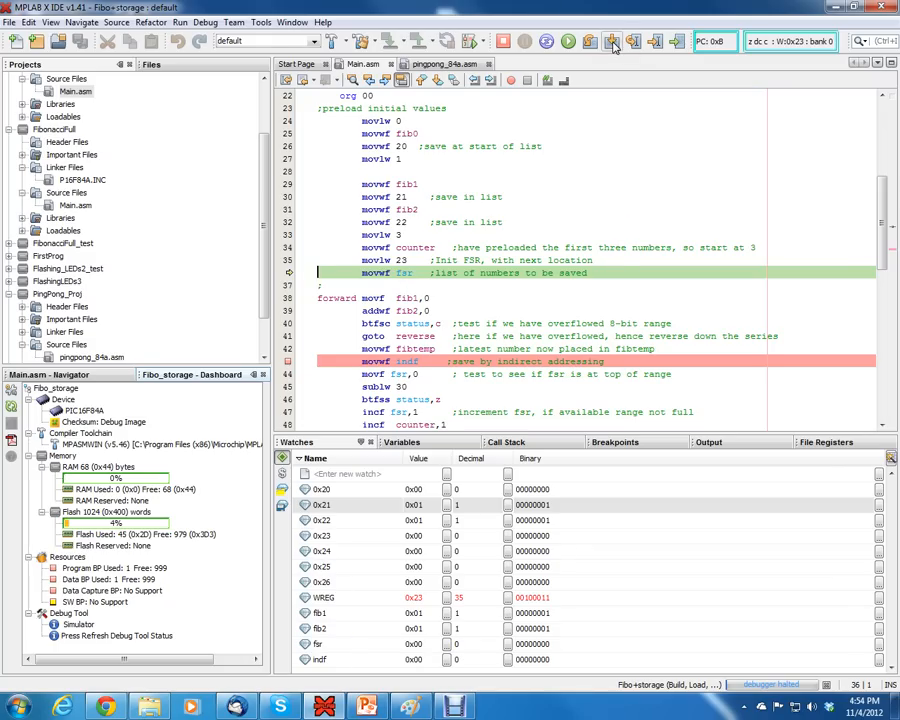
left_click(615, 44)
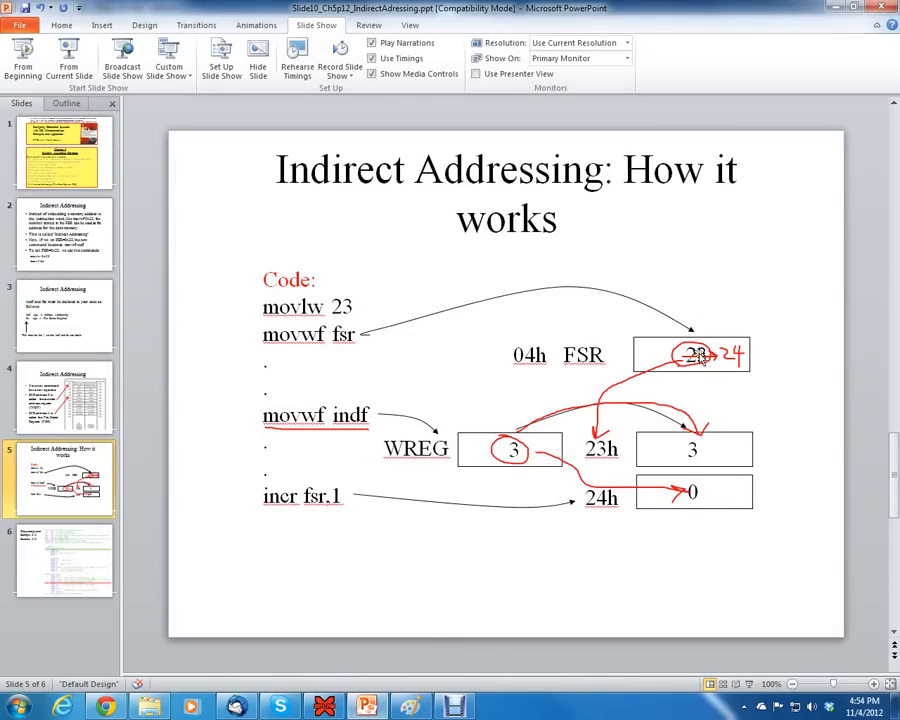
mouse_move(753, 335)
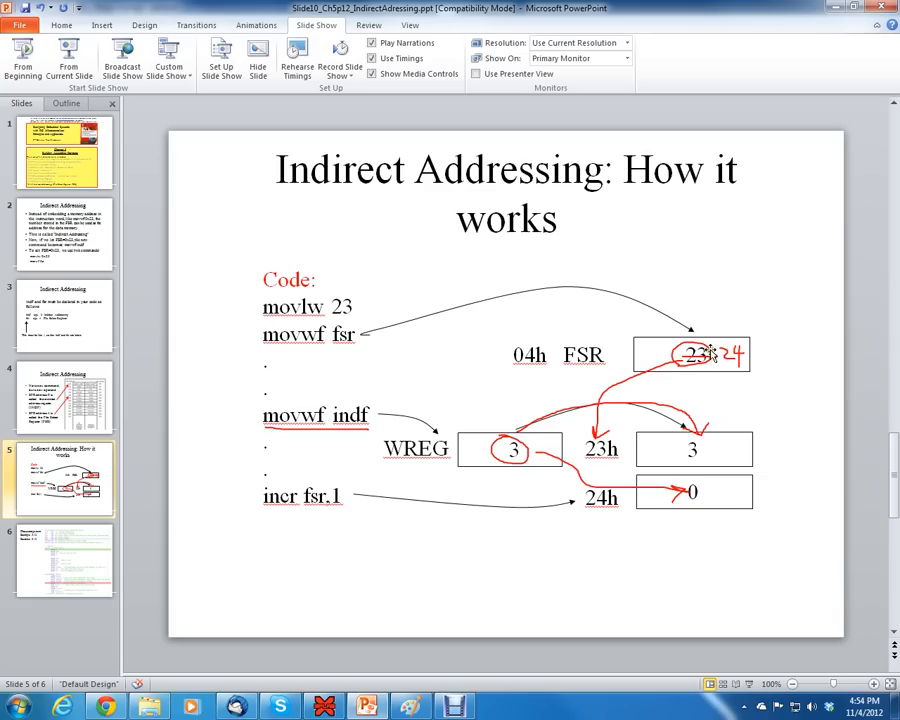
mouse_move(724, 380)
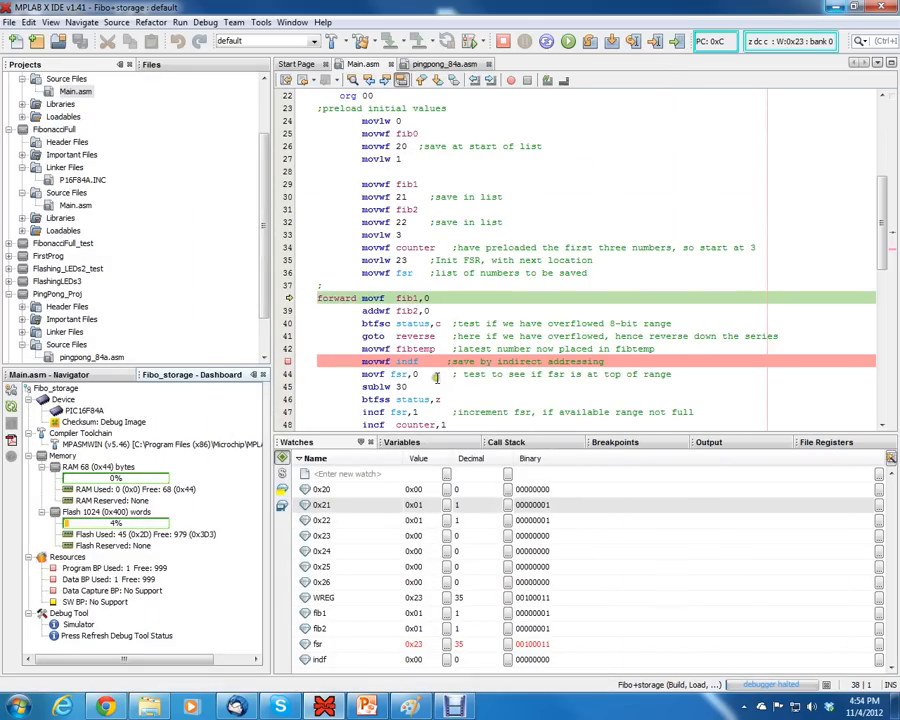
Step through movf fib1, addwf fib2 and the carry check to the fibtemp store with W at 2.
scroll("down", 3)
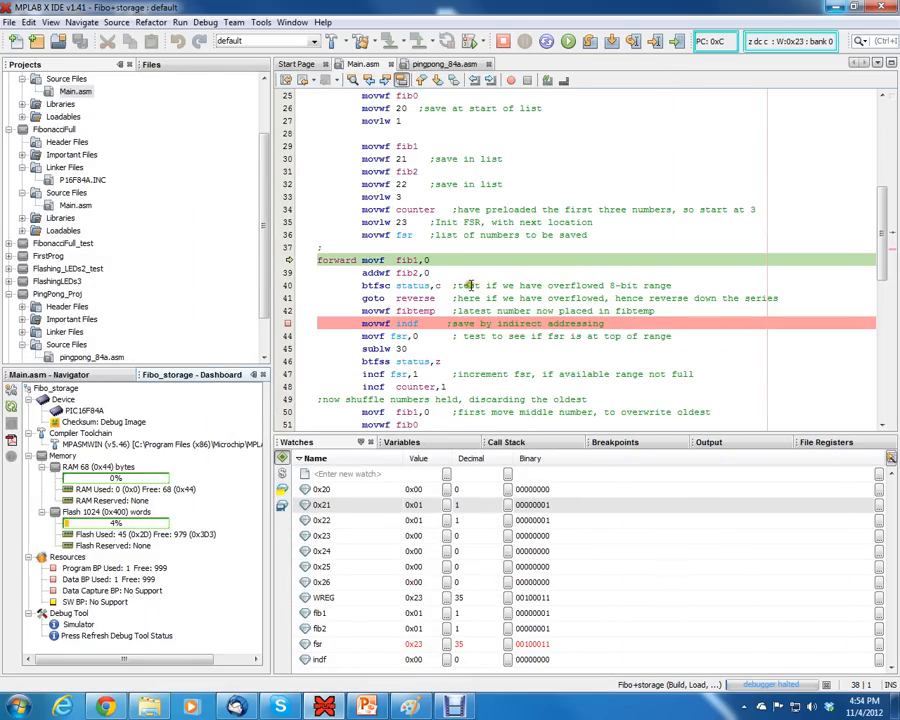
scroll("down", 3)
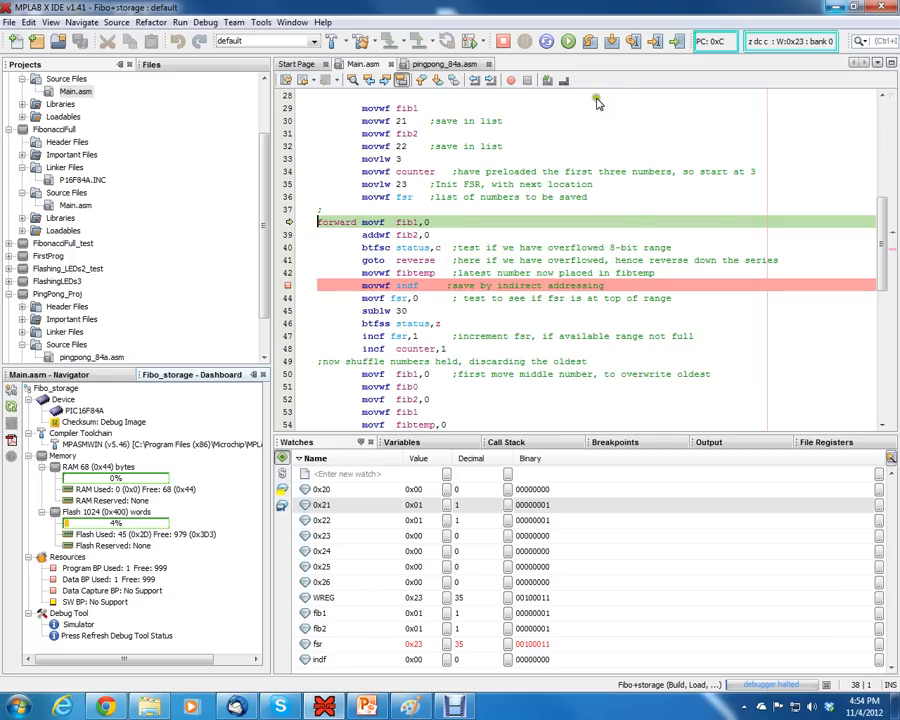
left_click(607, 47)
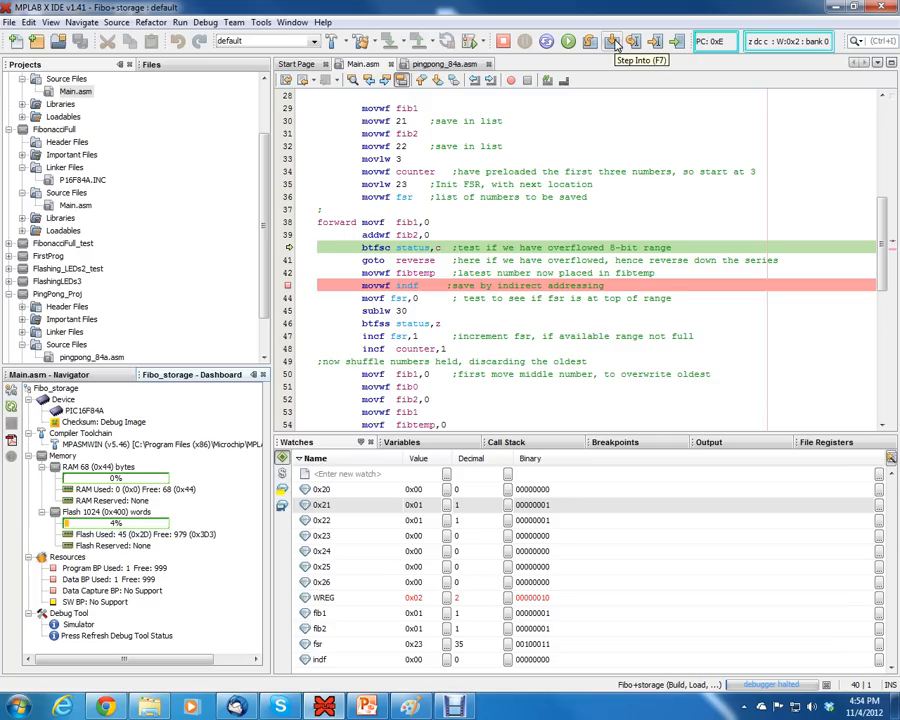
left_click(610, 44)
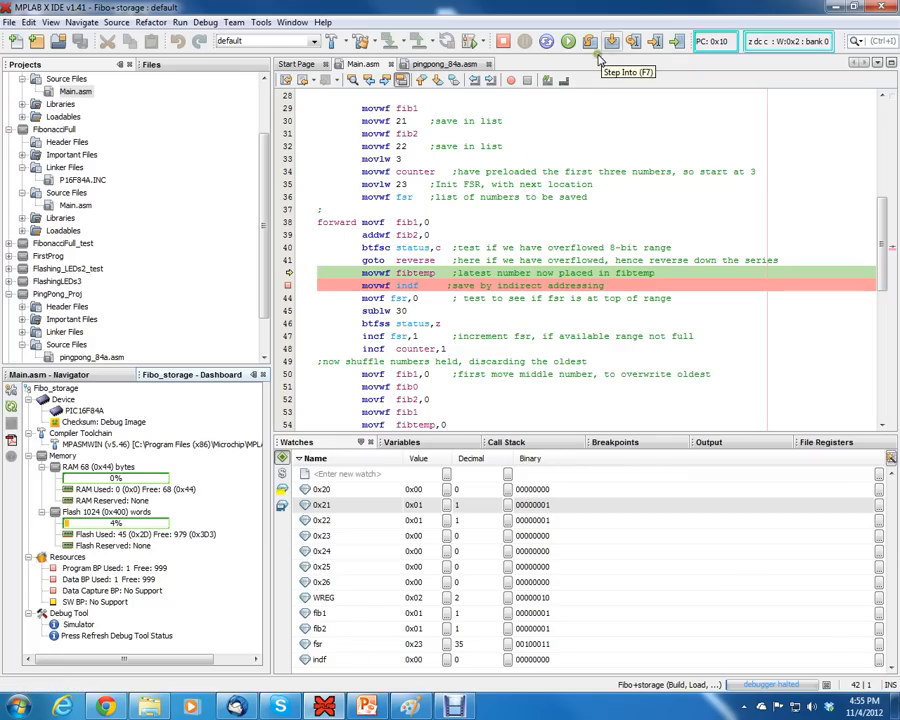
left_click(607, 41)
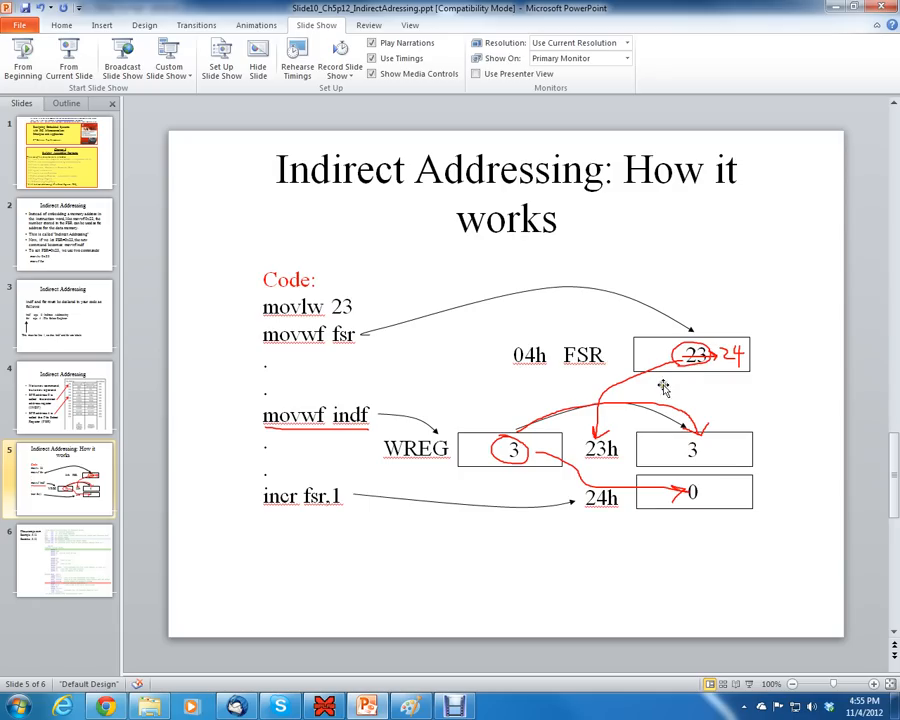
mouse_move(695, 360)
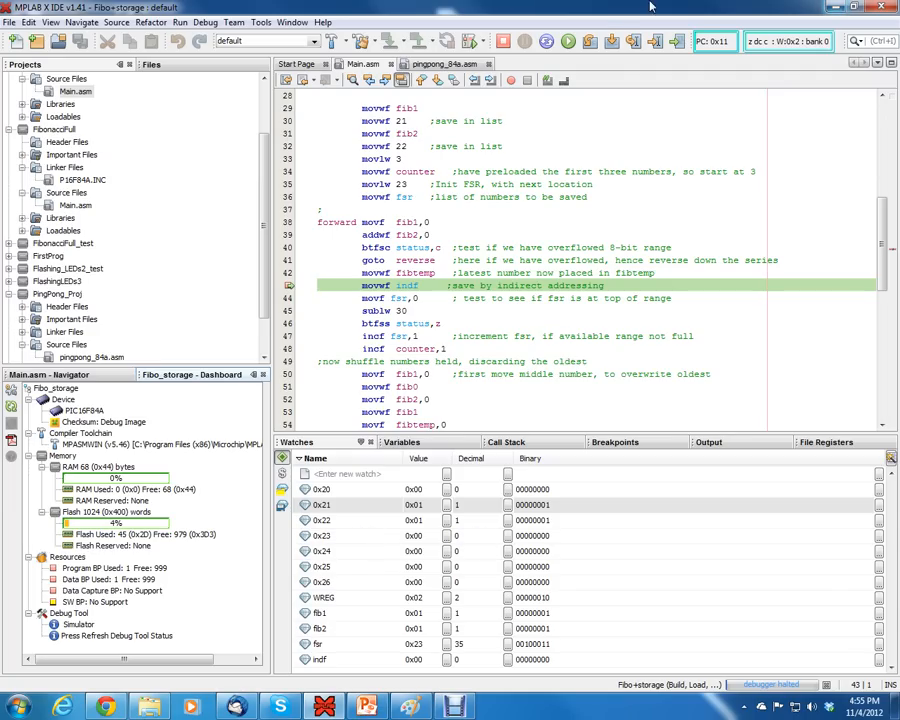
Step over movwf indf, movf fsr, sublw 30 and btfss, storing 2 in 0x23.
left_click(609, 47)
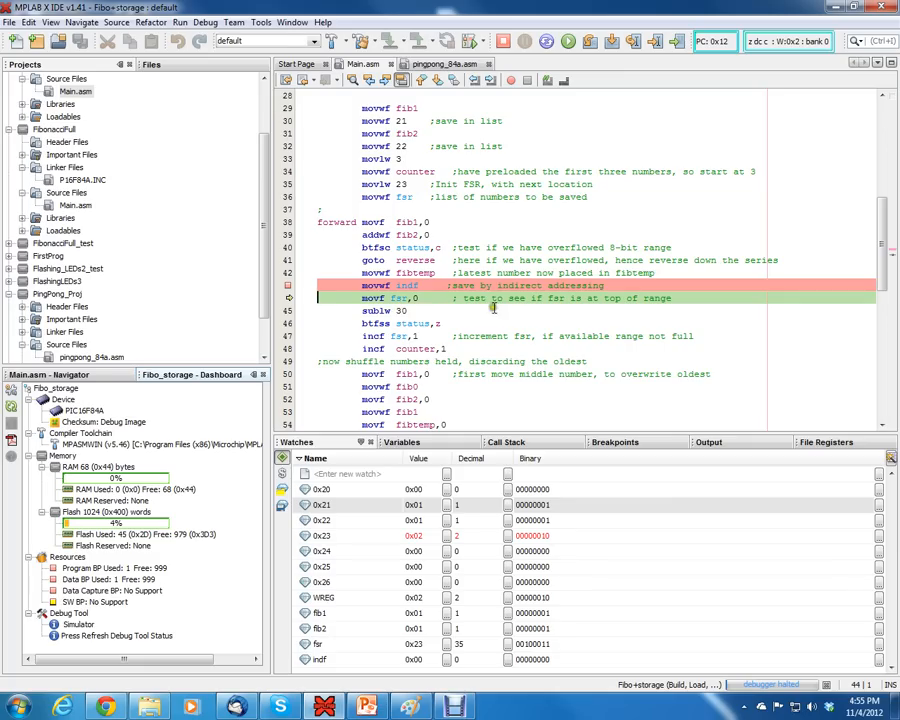
left_click(613, 44)
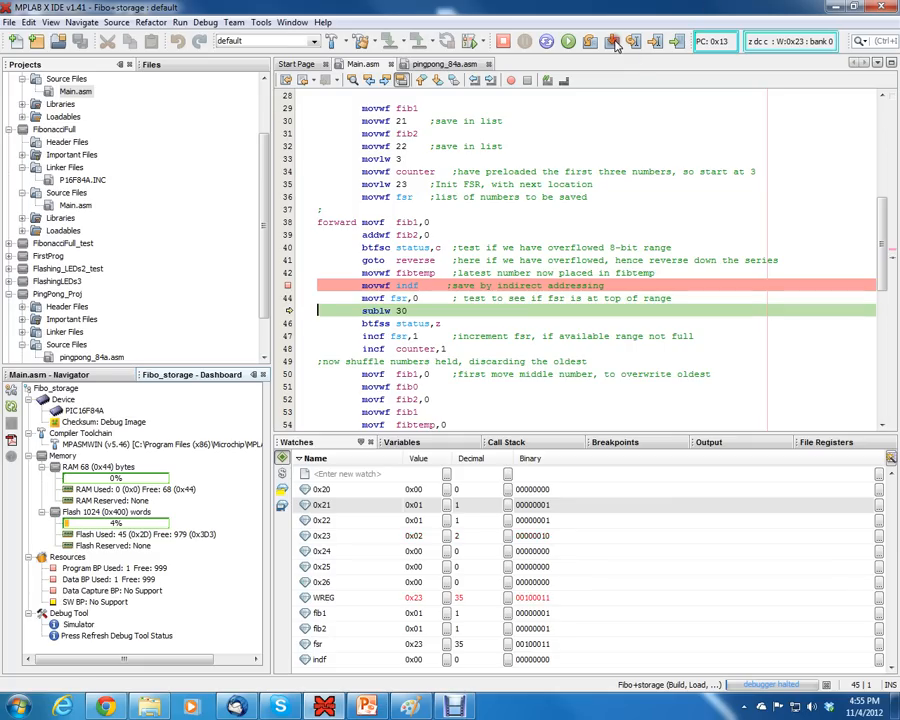
left_click(616, 43)
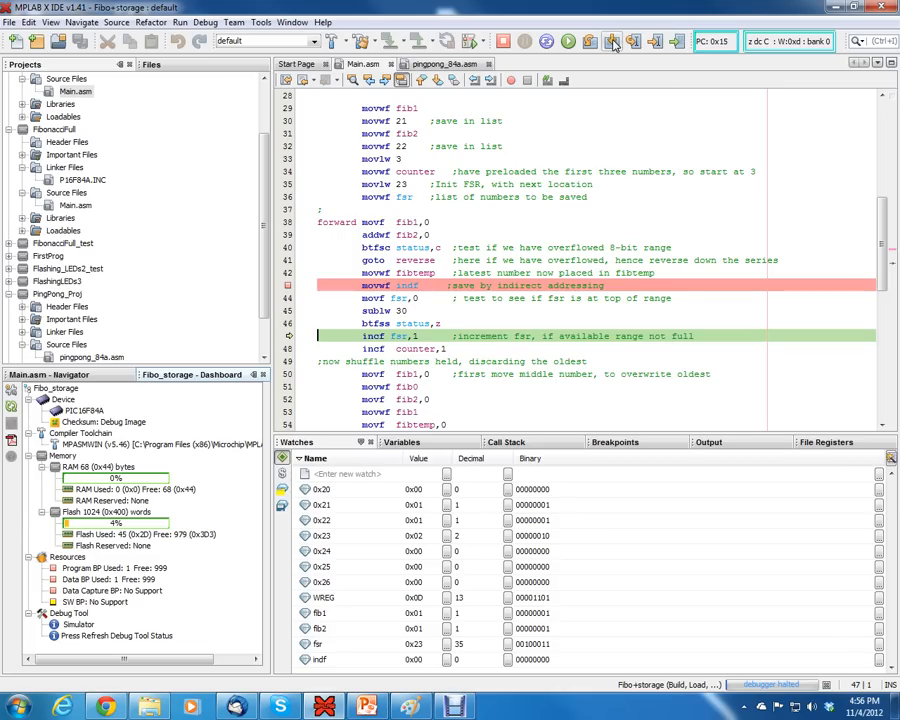
left_click(611, 41)
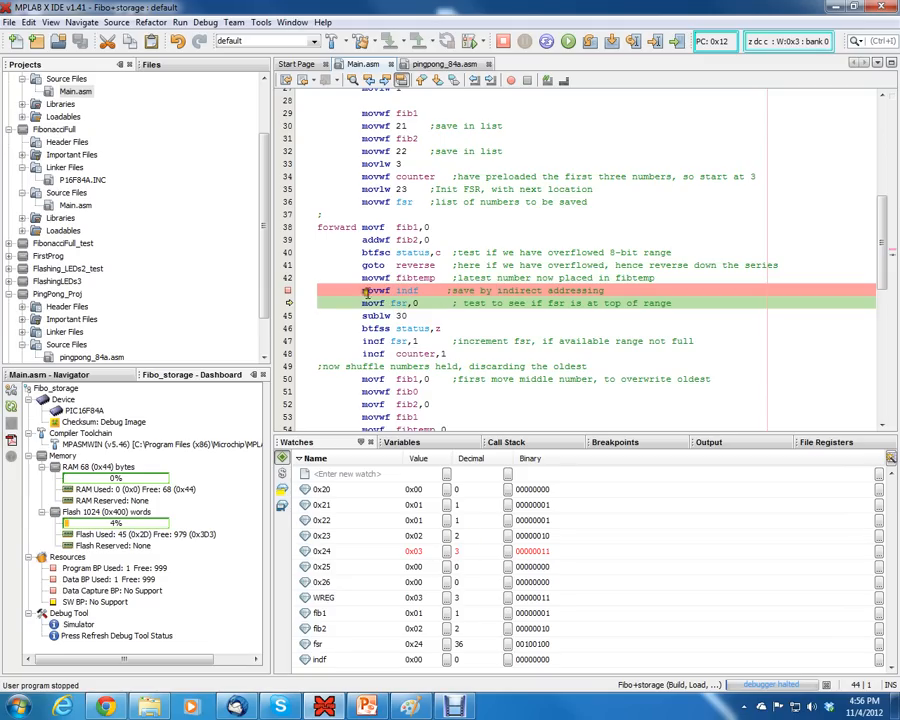
mouse_move(413, 290)
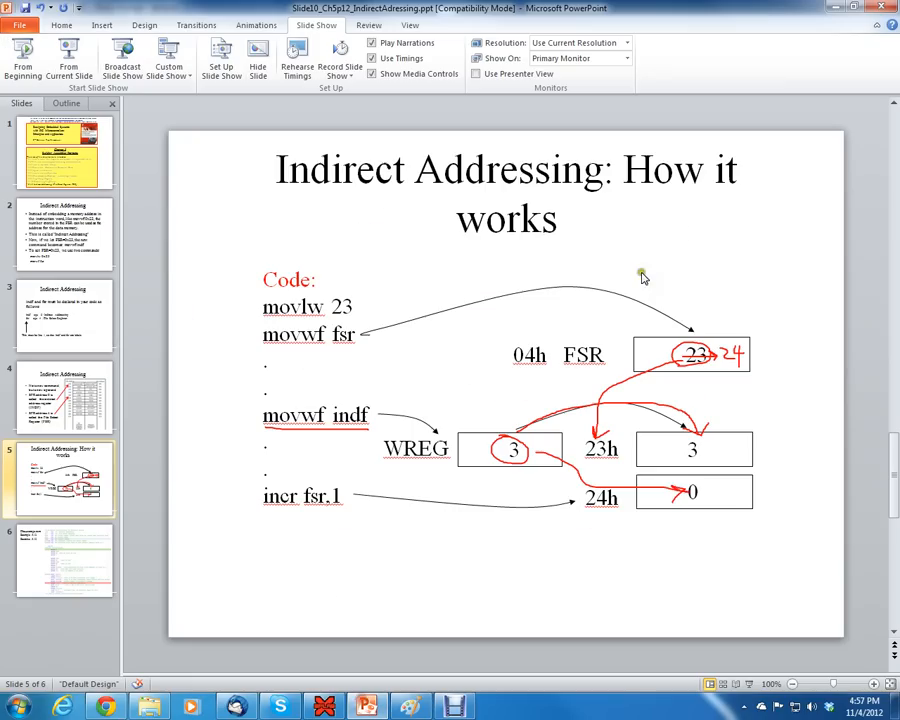
Display PowerPoint slide 5 with the indirect addressing diagram.
left_click(688, 491)
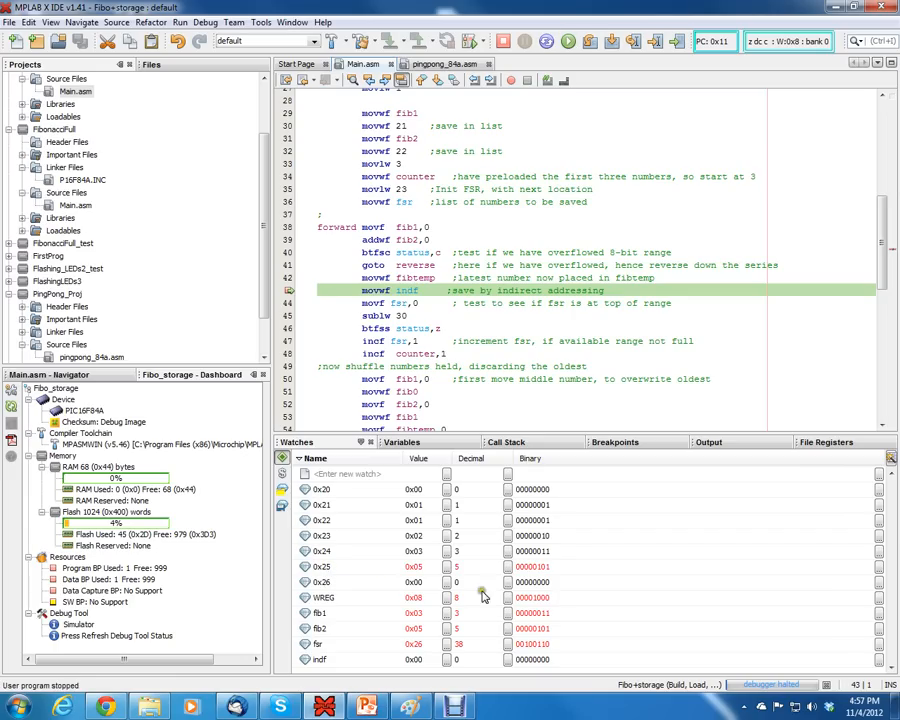
mouse_move(463, 571)
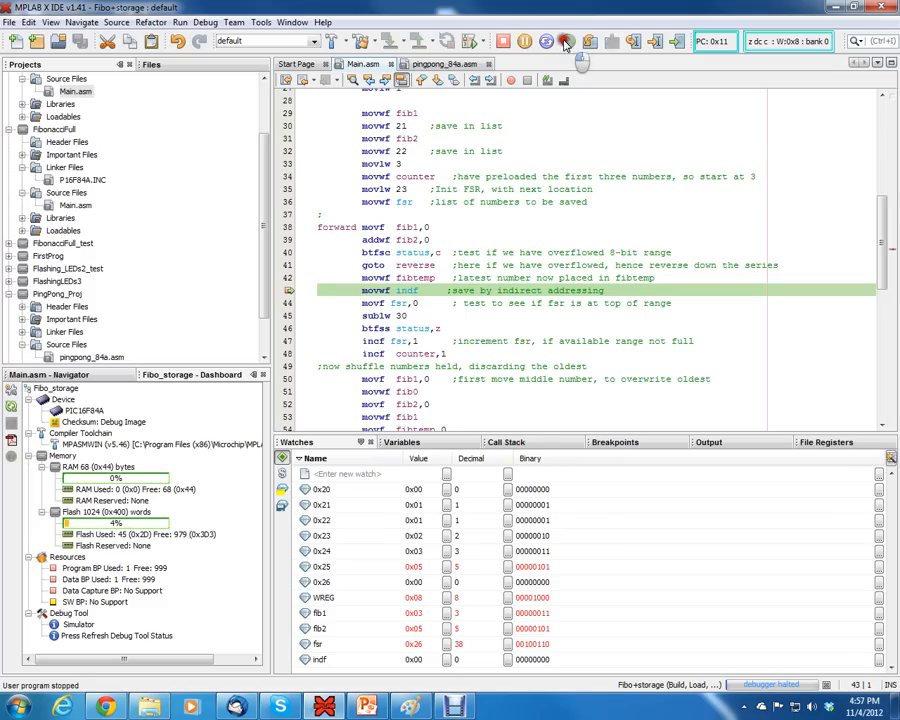
Continue to the movwf indf breakpoint, storing 8 in register 0x26.
left_click(567, 41)
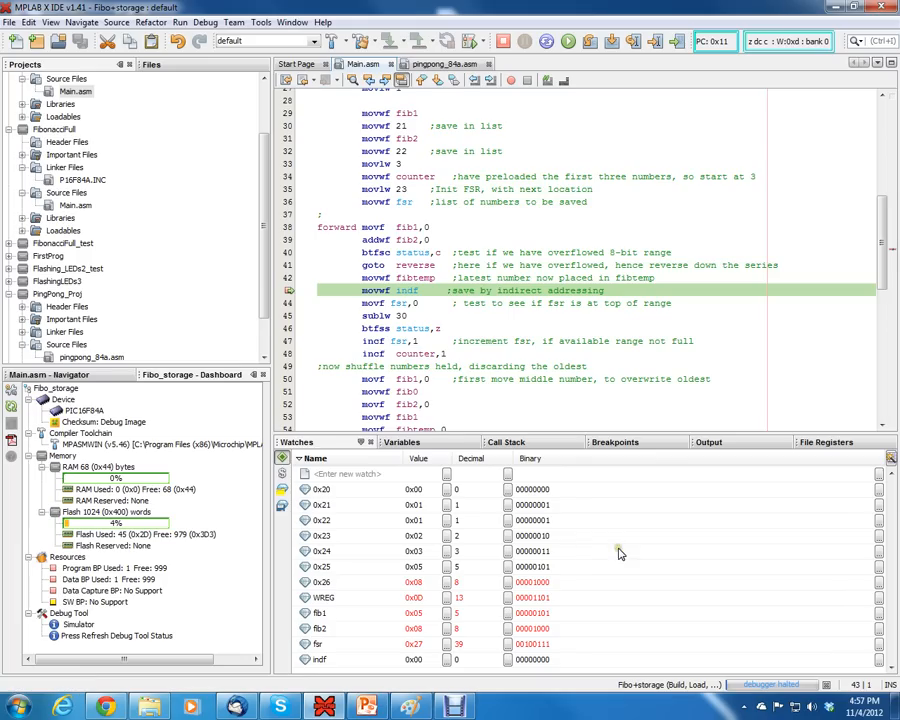
mouse_move(477, 613)
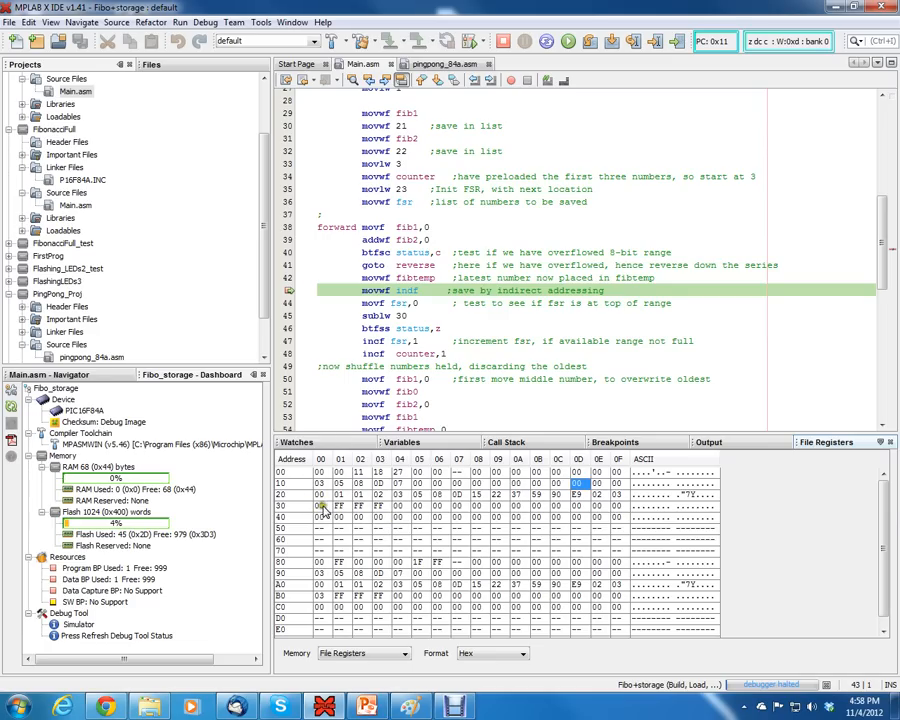
mouse_move(426, 496)
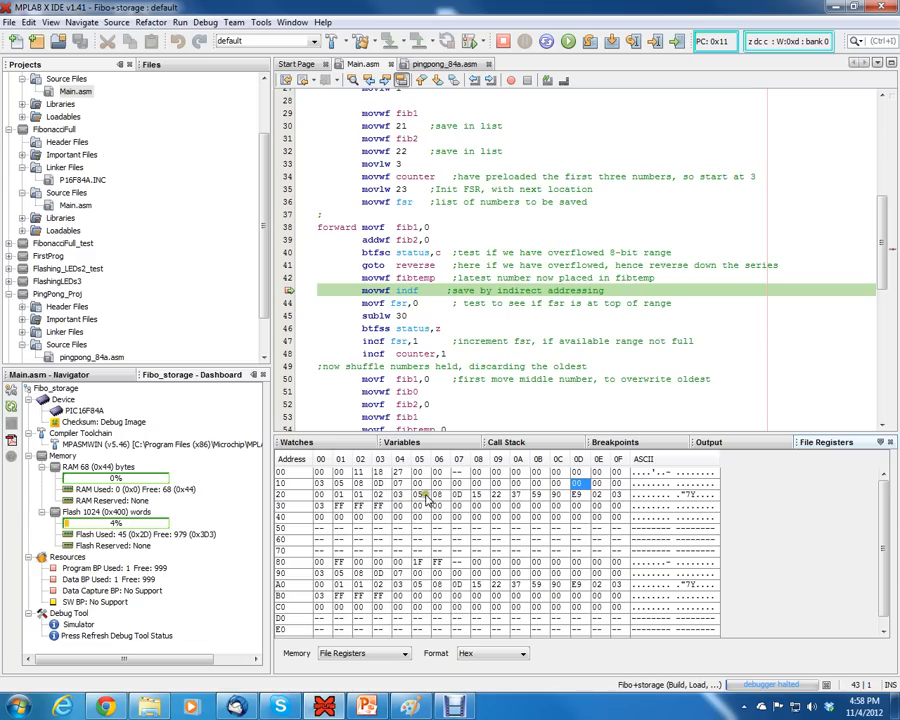
mouse_move(468, 498)
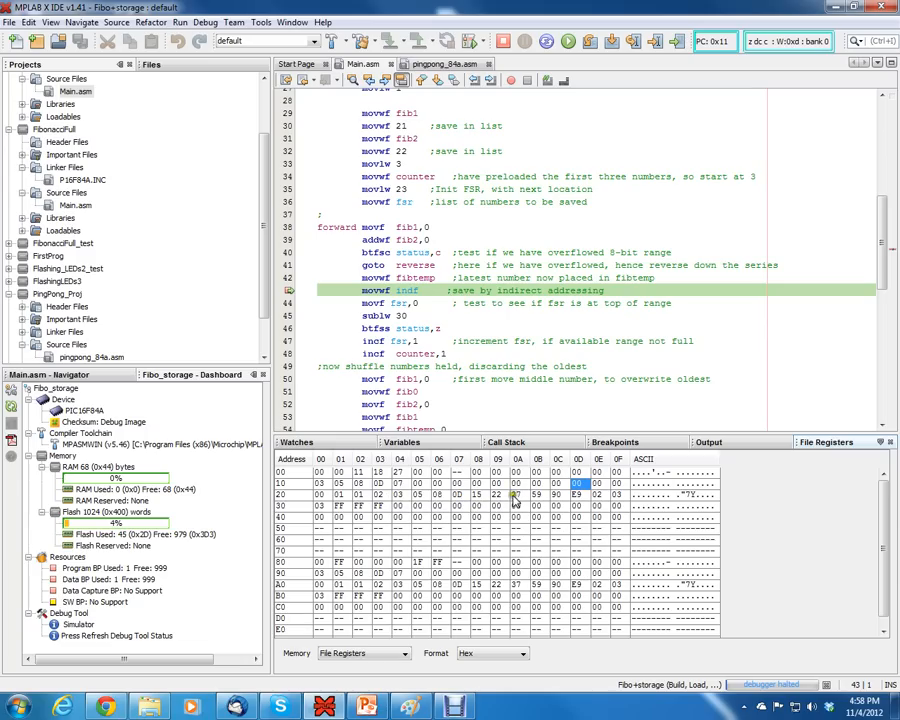
mouse_move(524, 506)
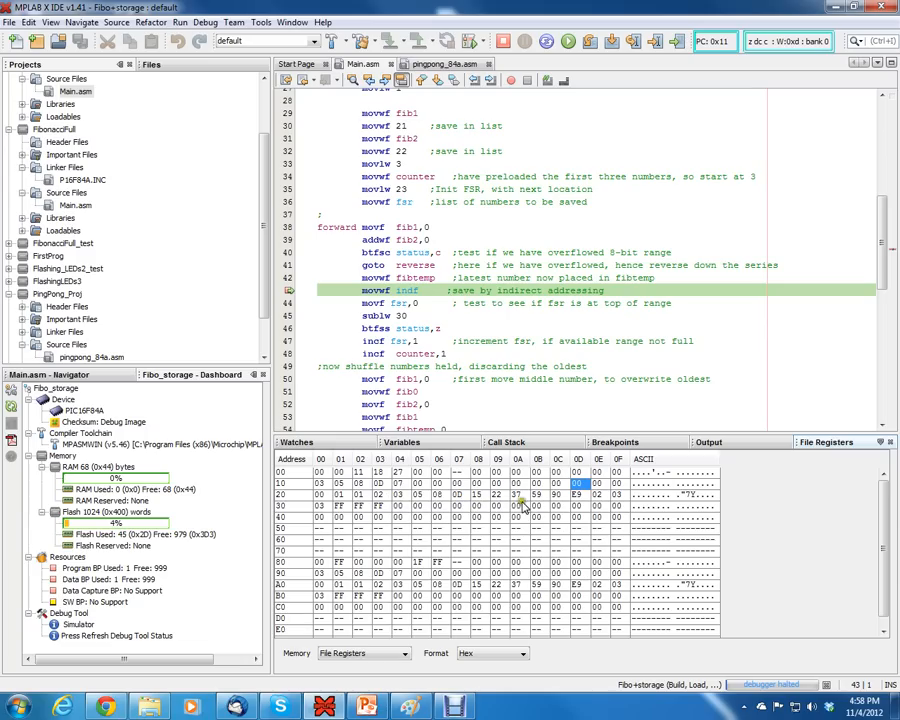